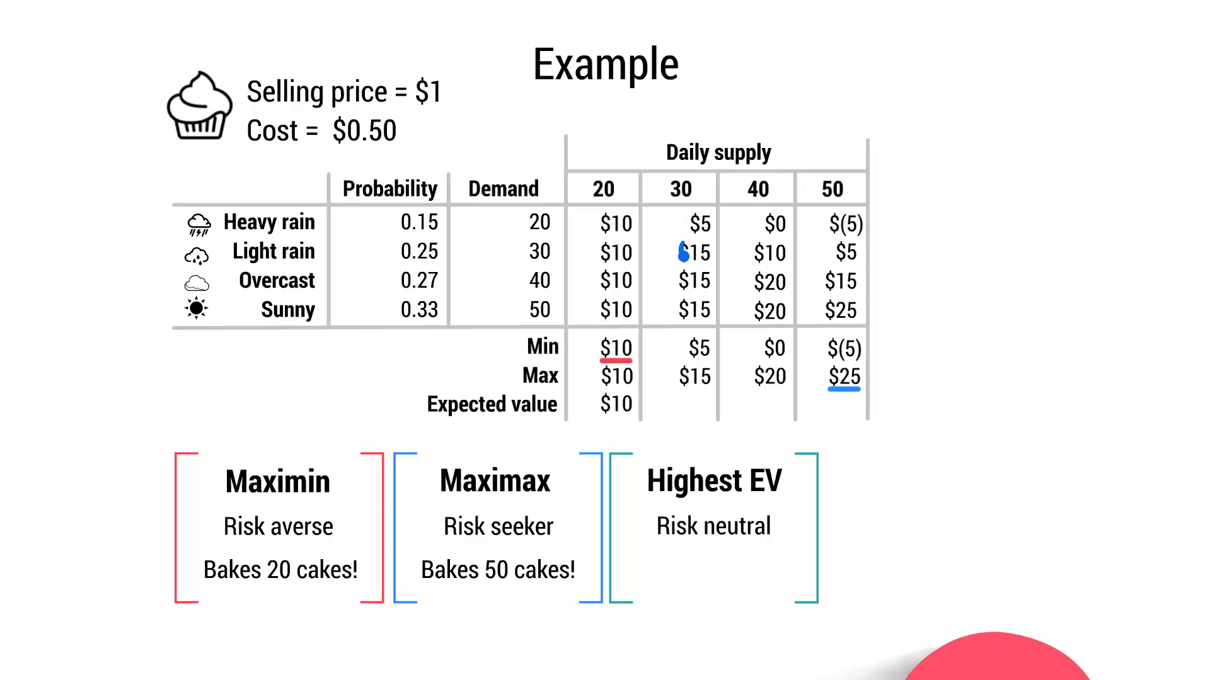
pyautogui.moveTo(401, 258)
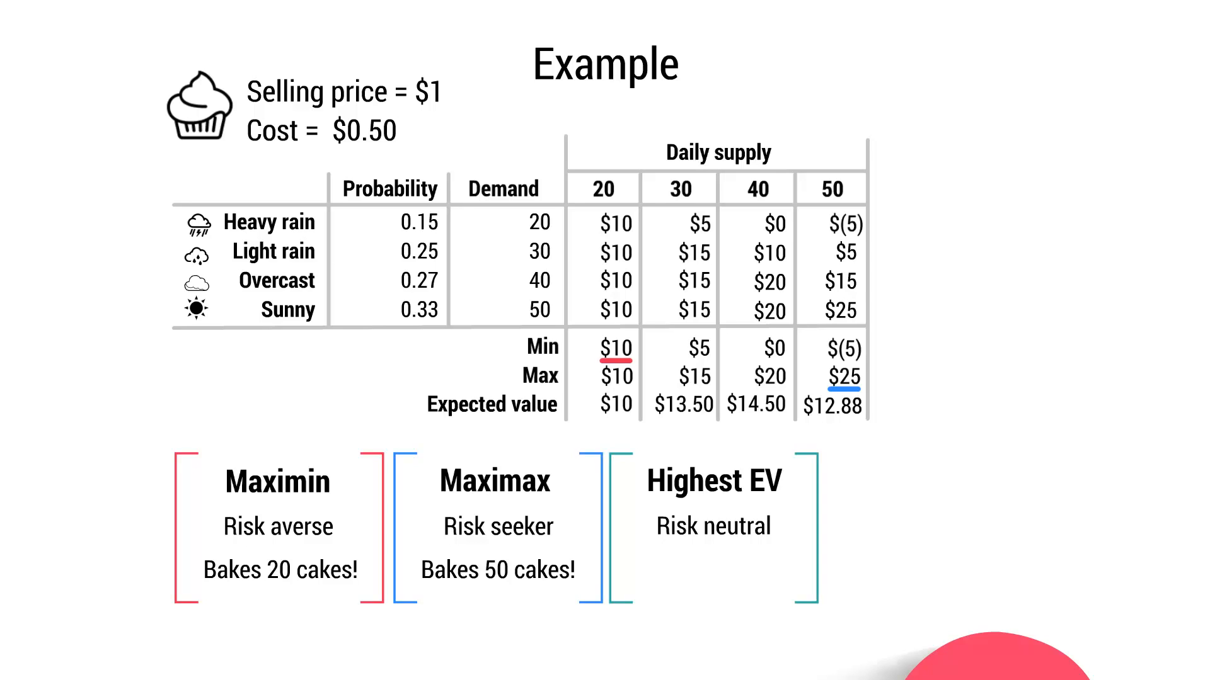
# Step: Reveal the expected values $13.50, $14.50 and $12.88 for supplying 30, 40 and 50 cupcakes
pyautogui.click(755, 404)
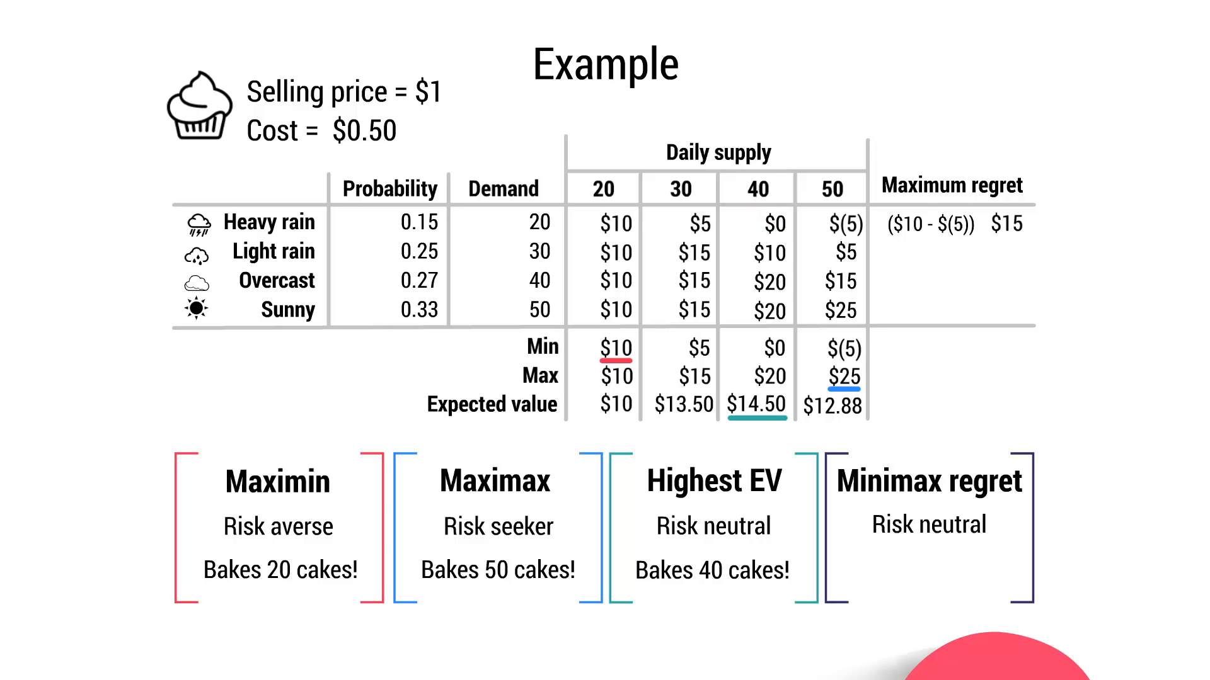
pyautogui.moveTo(622, 208)
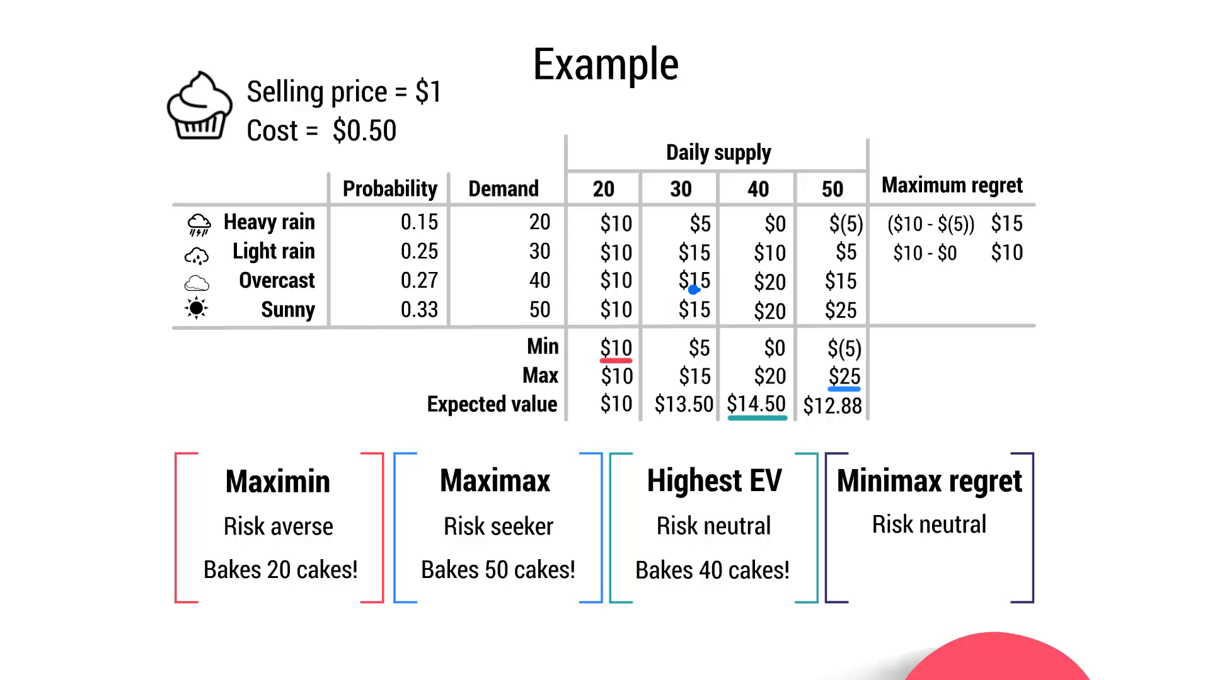
pyautogui.moveTo(692, 291)
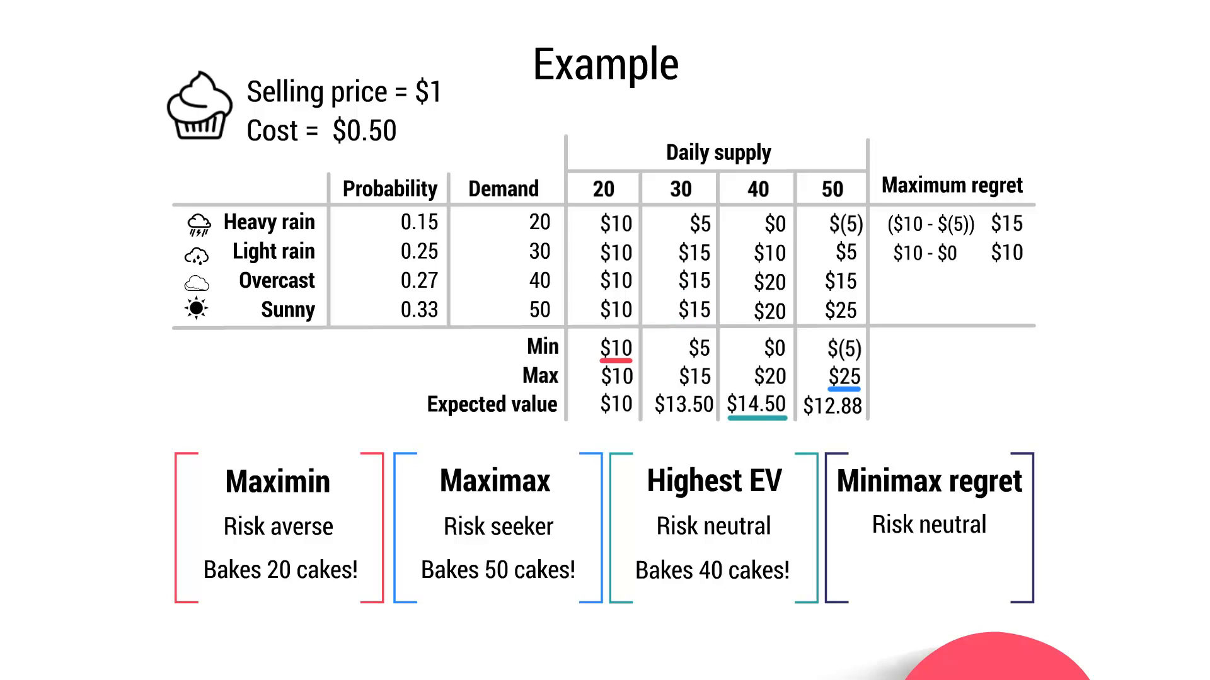